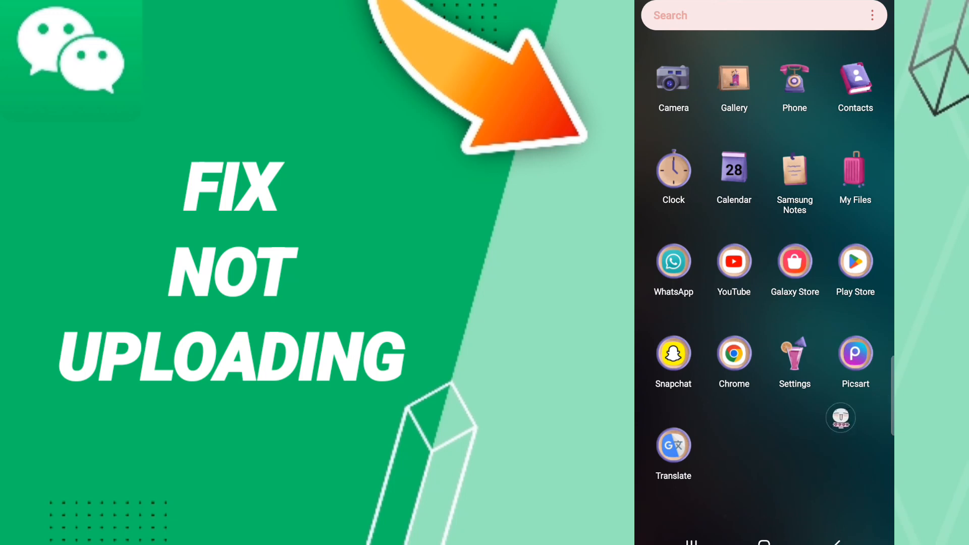
Launch the Settings app from the app drawer.
{"action": "left_click", "coordinate": [794, 353]}
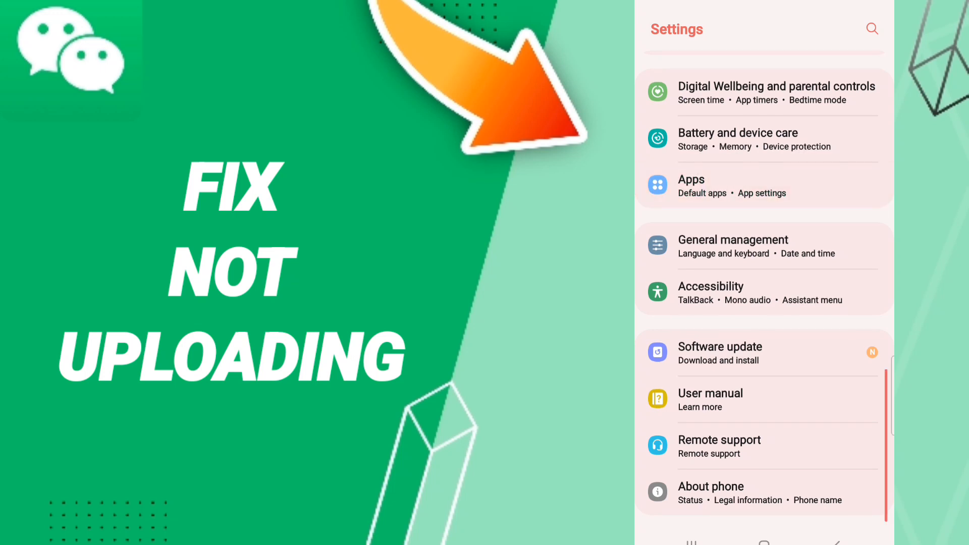
Go to Apps and scroll the installed apps list down to WeChat's App info.
{"action": "left_click", "coordinate": [691, 179]}
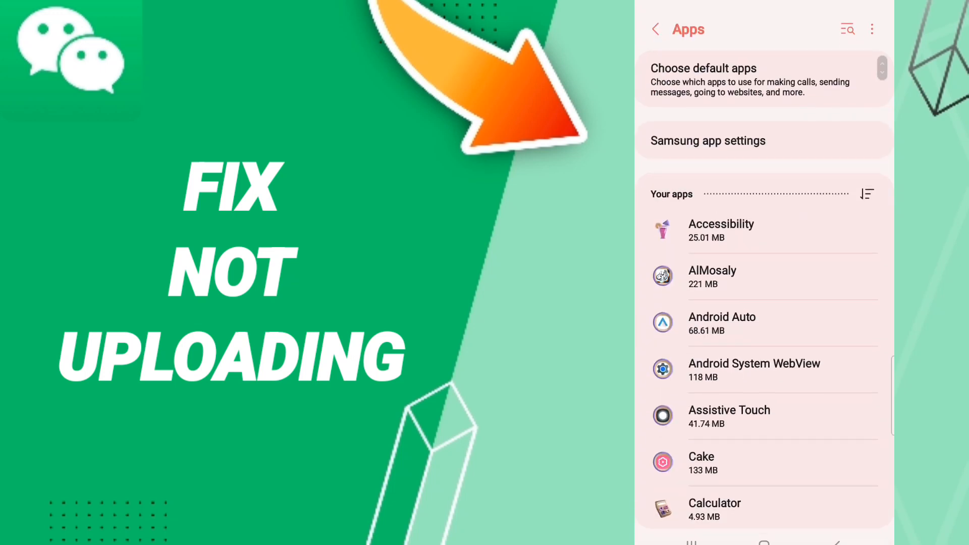
{"action": "scroll", "scroll_direction": "down", "scroll_amount": 3}
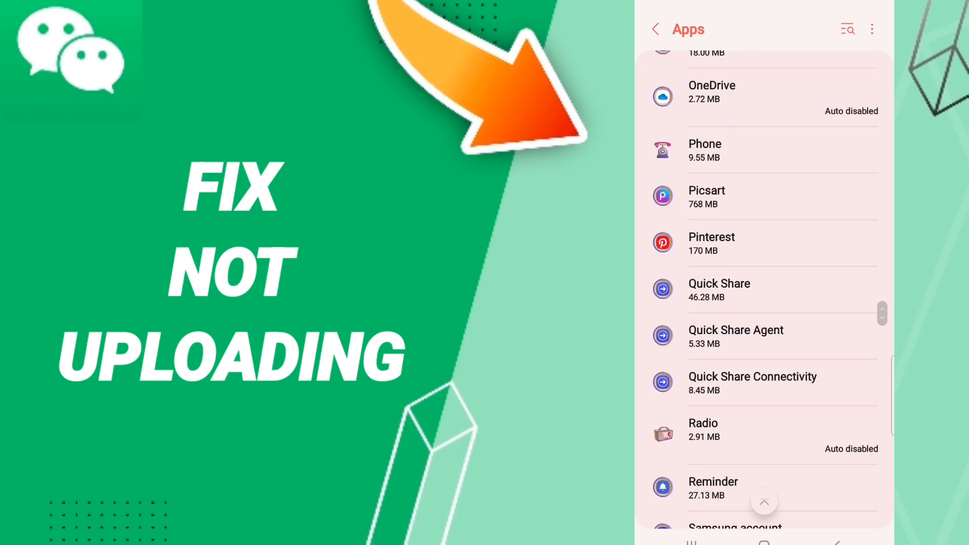
{"action": "scroll", "scroll_direction": "down", "scroll_amount": 3}
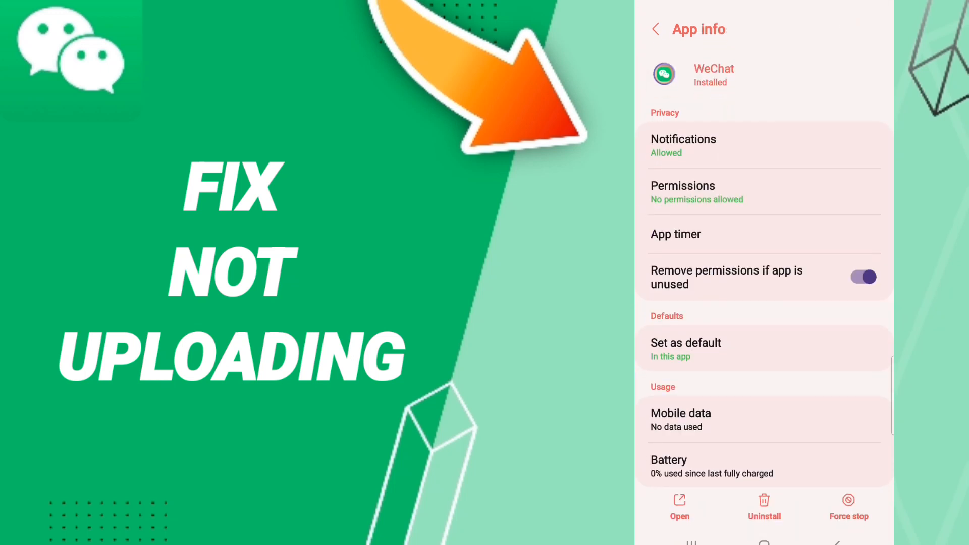
View WeChat's data and cache sizes on its Storage page, then pull down the quick settings panel.
{"action": "scroll", "scroll_direction": "down", "scroll_amount": 3}
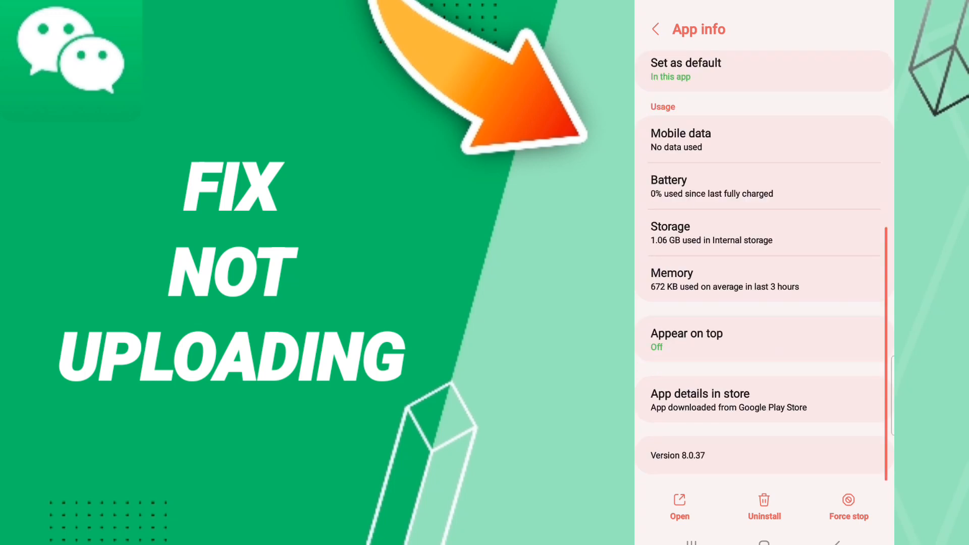
{"action": "left_click", "coordinate": [847, 507]}
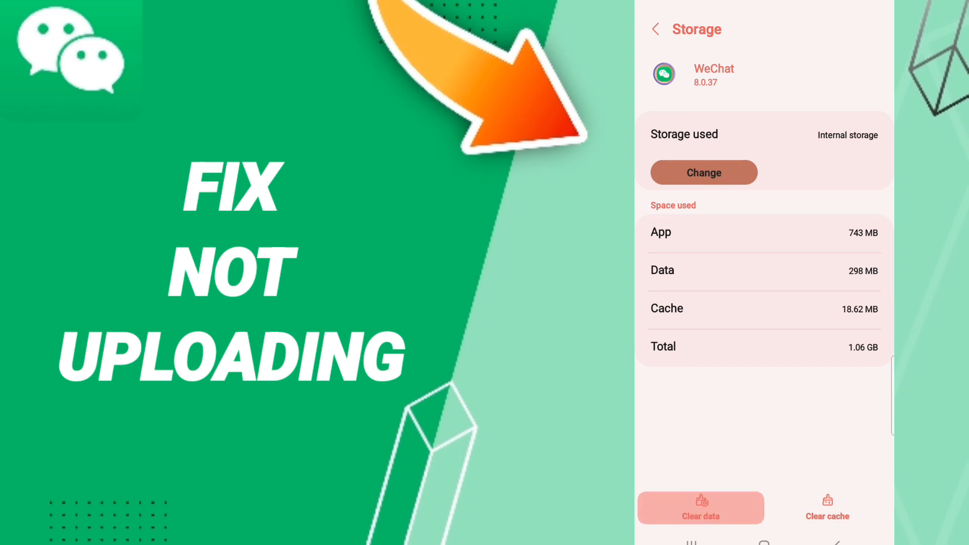
{"action": "scroll", "scroll_direction": "down", "scroll_amount": 3}
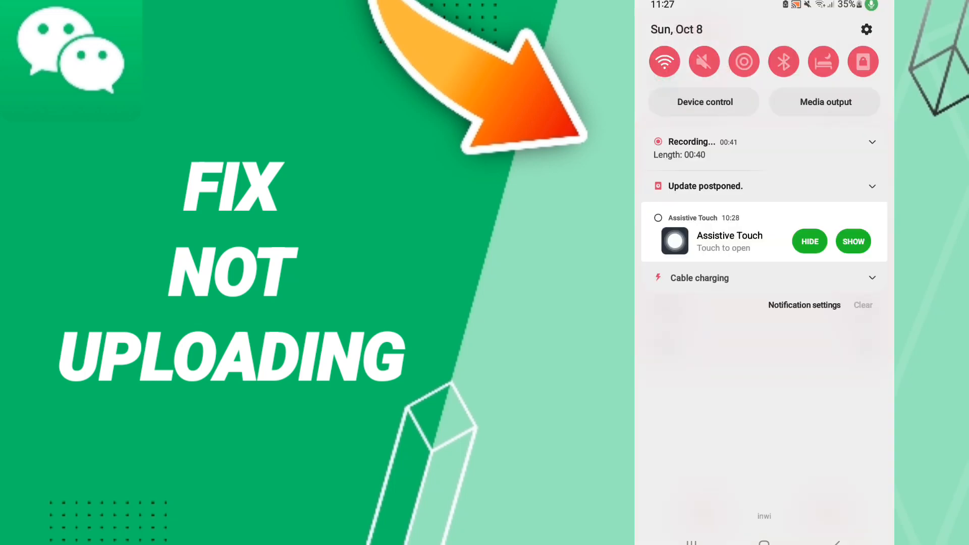